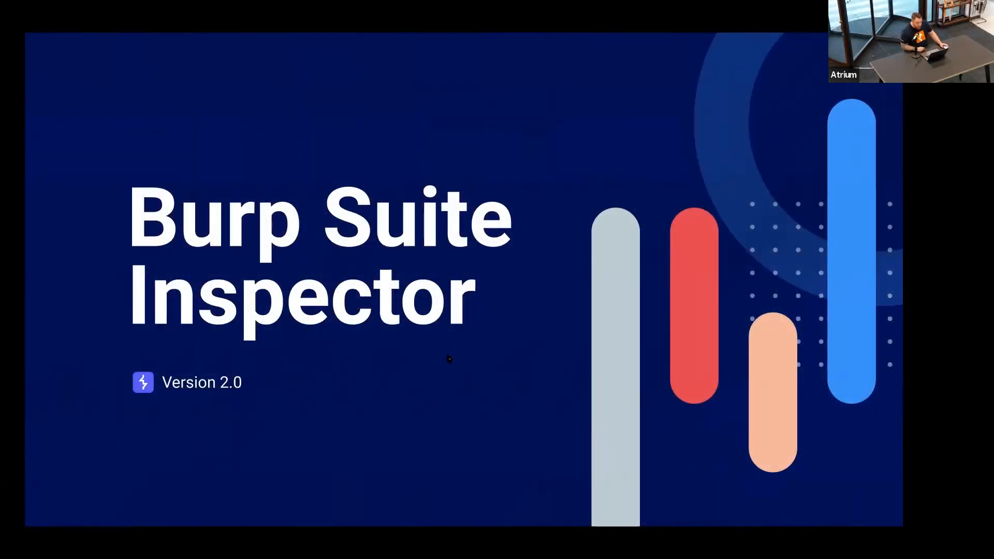
pyautogui.moveTo(455, 361)
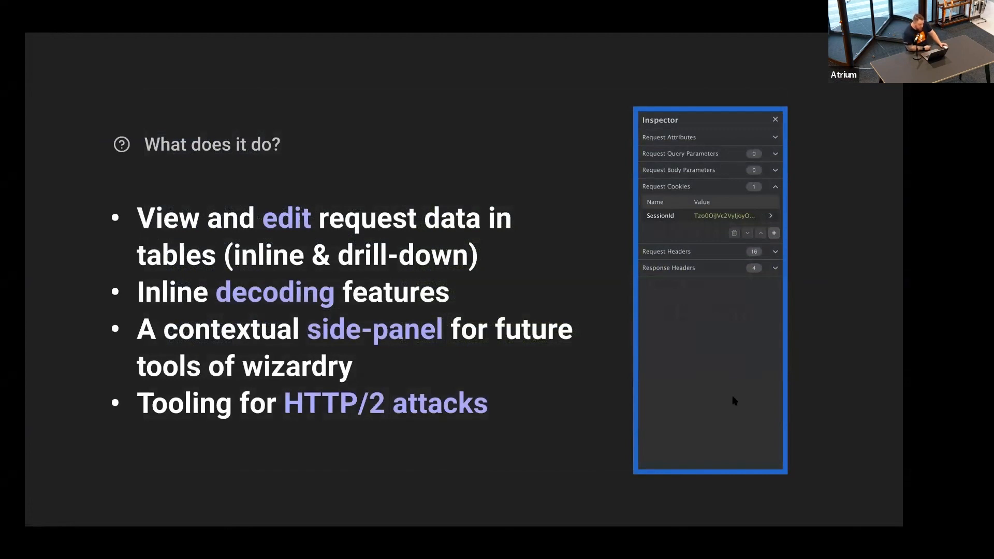
pyautogui.moveTo(723, 319)
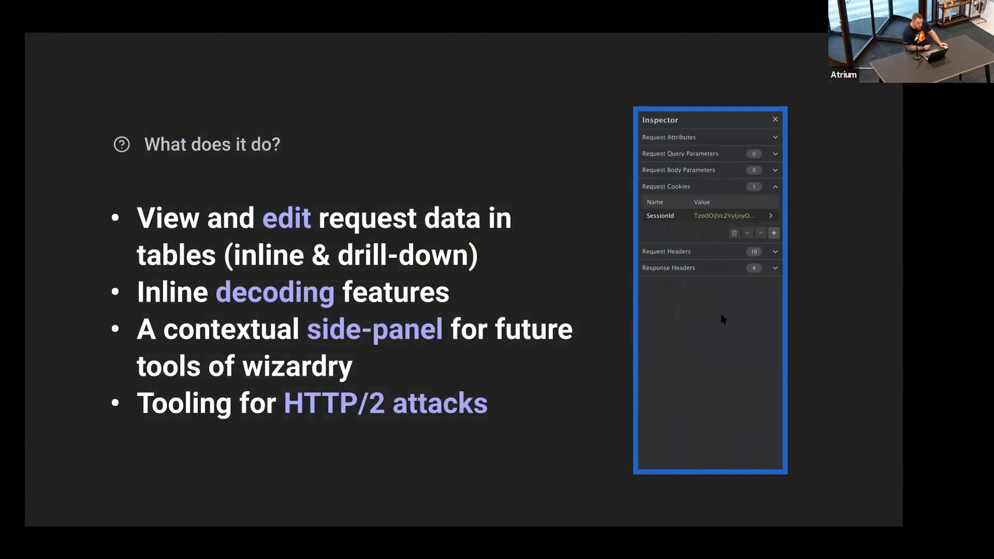
pyautogui.moveTo(734, 303)
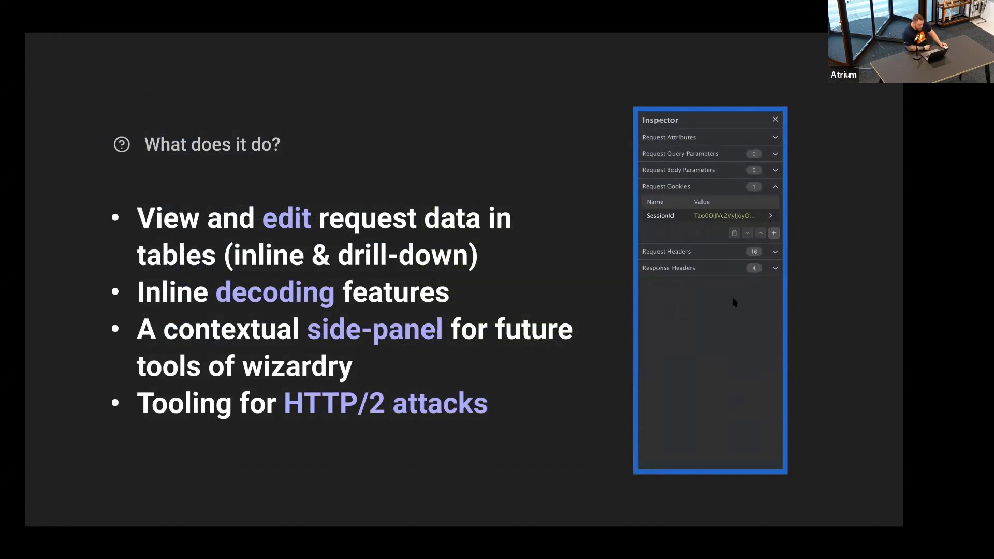
pyautogui.moveTo(747, 240)
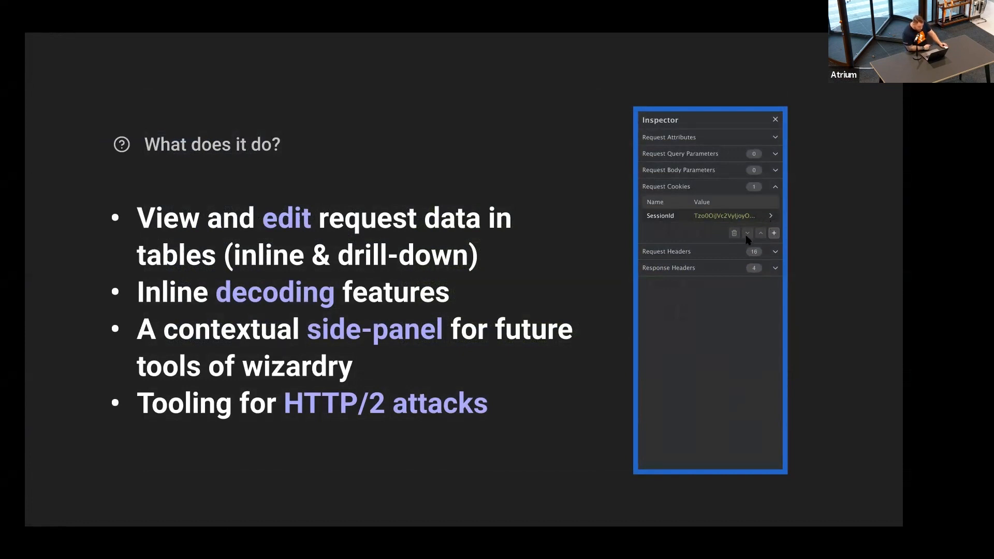
pyautogui.moveTo(727, 311)
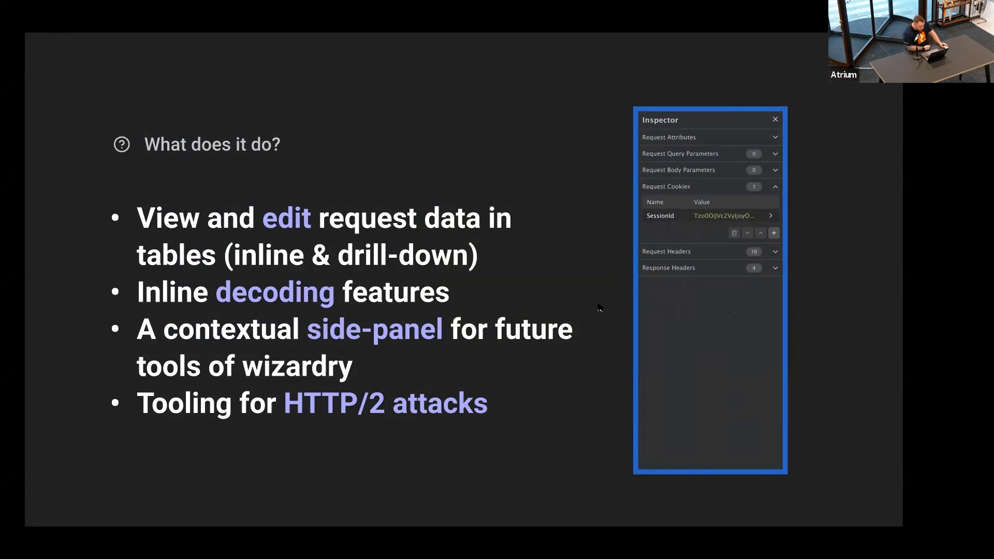
pyautogui.moveTo(724, 299)
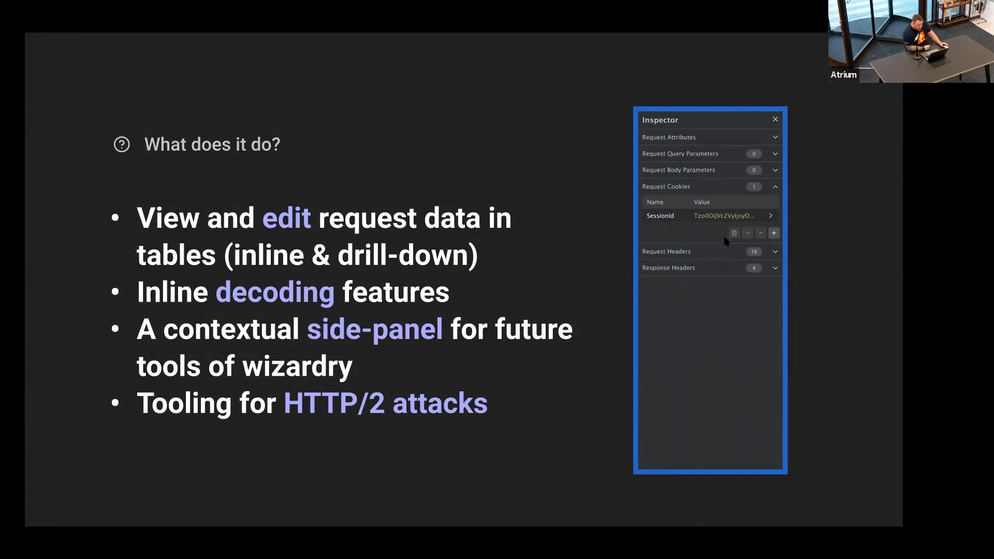
pyautogui.moveTo(718, 277)
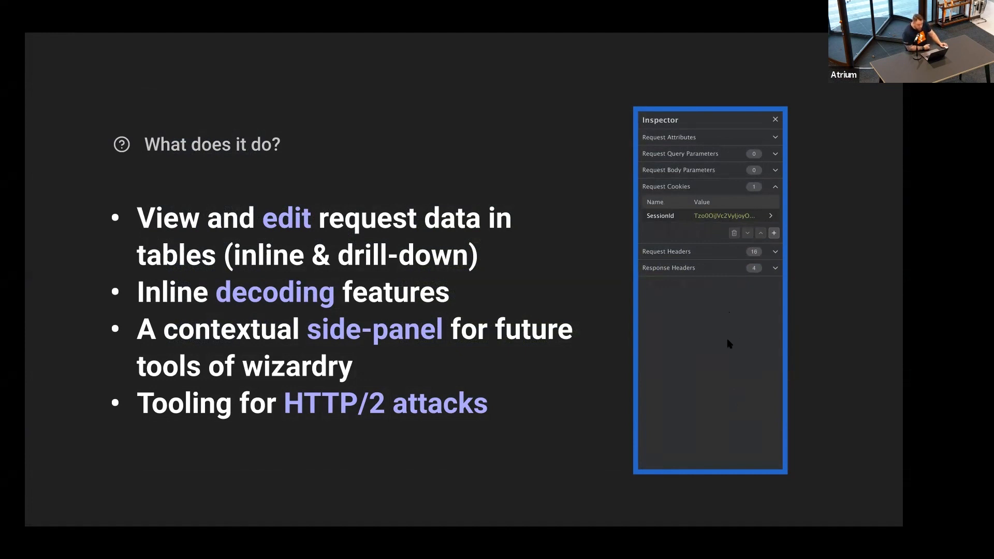
pyautogui.moveTo(729, 361)
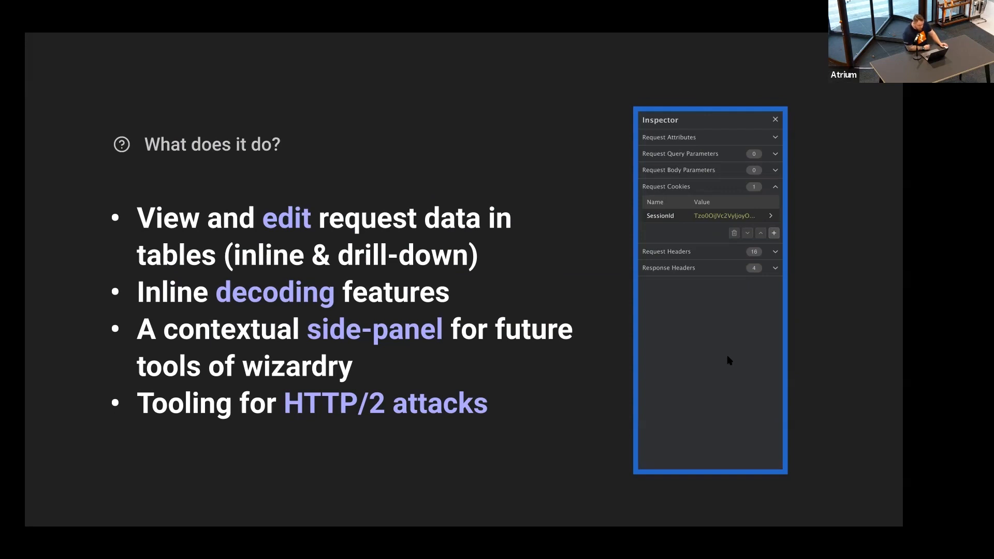
pyautogui.moveTo(726, 361)
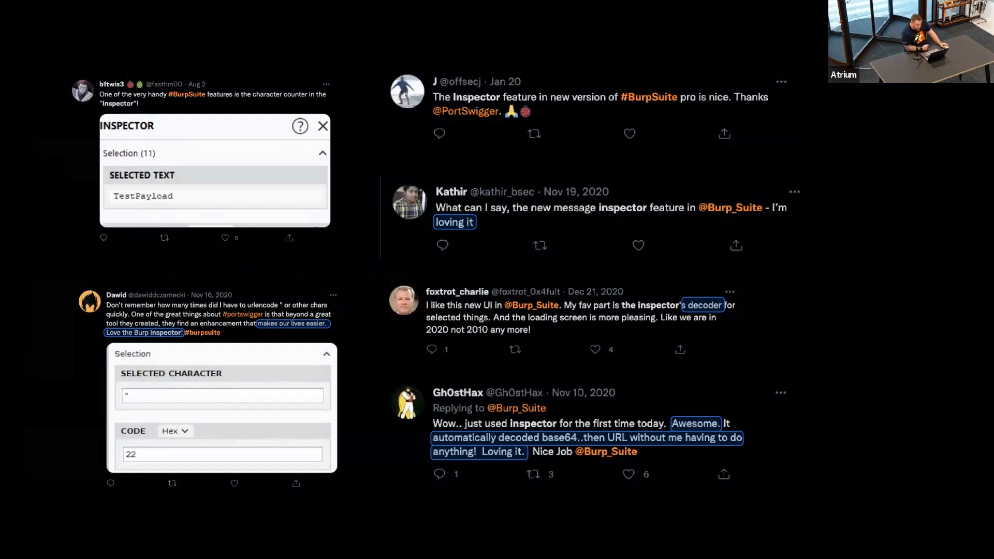
# Step: Move past the tweet collage to the 'We reached out to the Twitter rebels!' slide
pyautogui.scroll(-3)
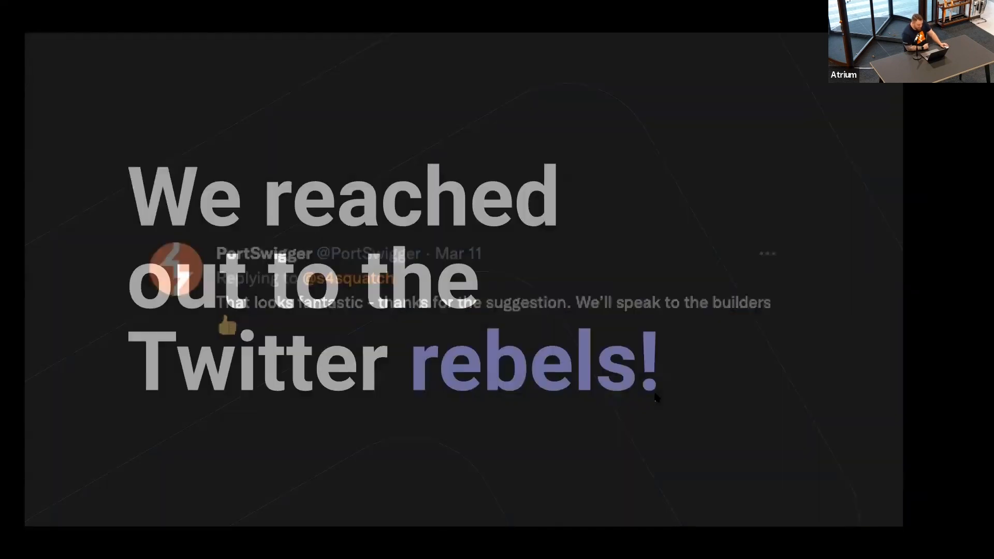
pyautogui.press('right')
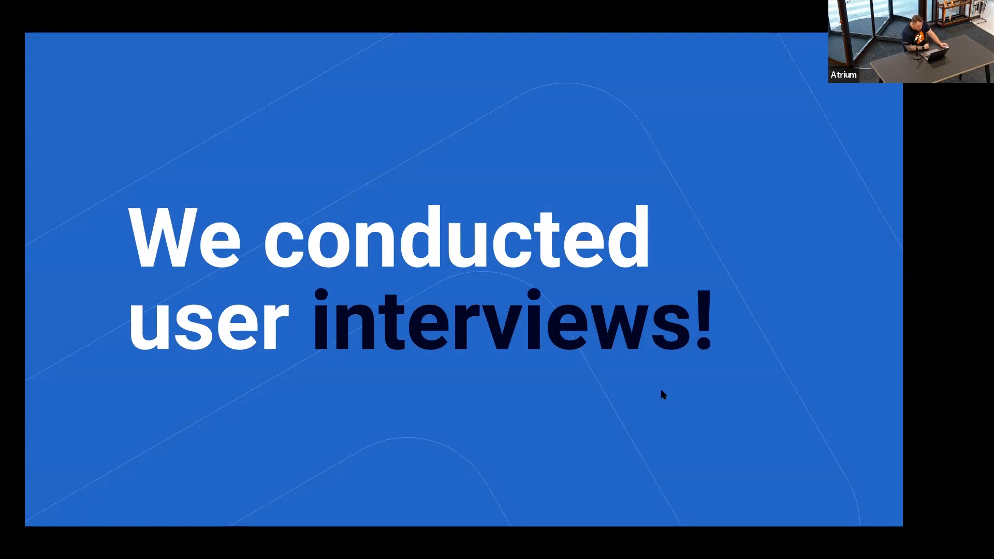
# Step: Advance to the research board slide of survey responses, metrics and insights
pyautogui.press('Right')
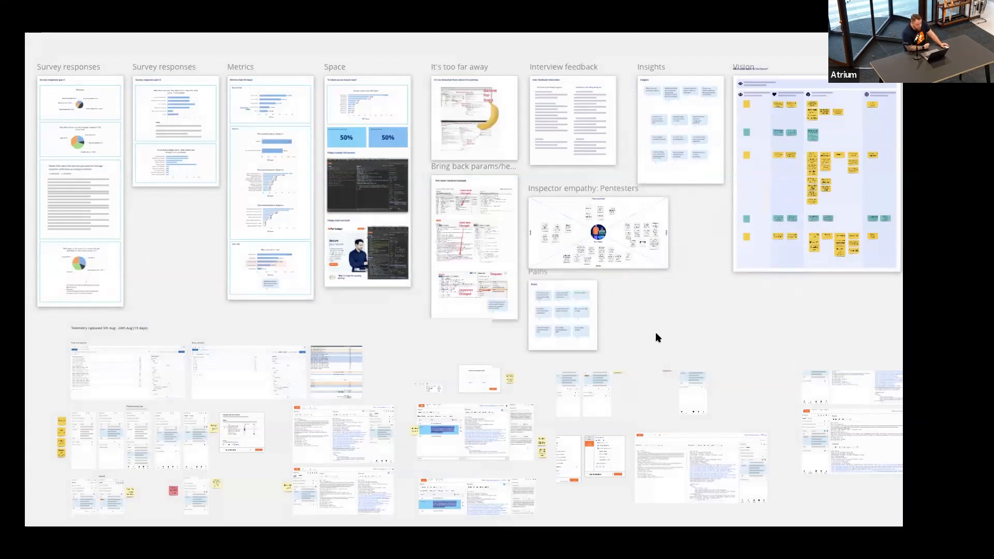
pyautogui.moveTo(677, 336)
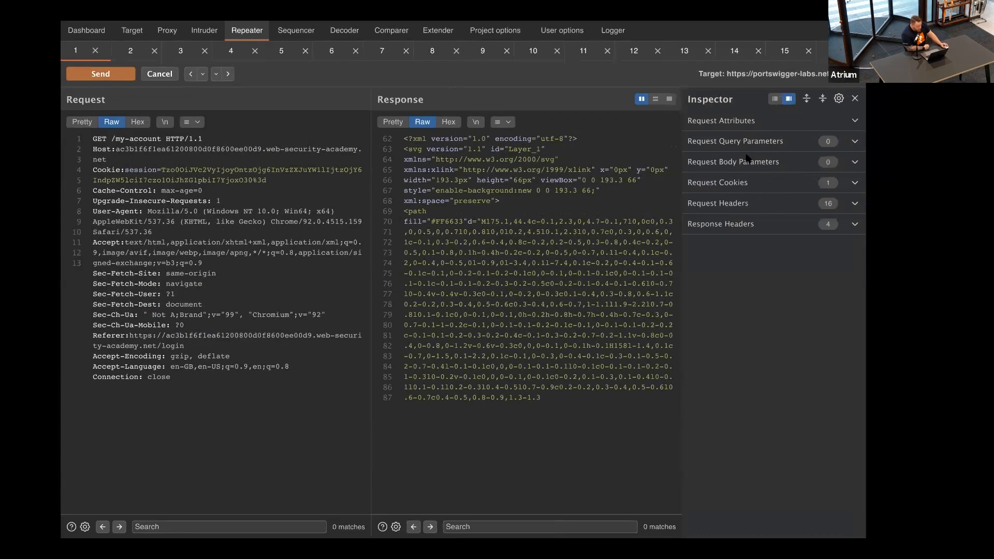
pyautogui.moveTo(776, 183)
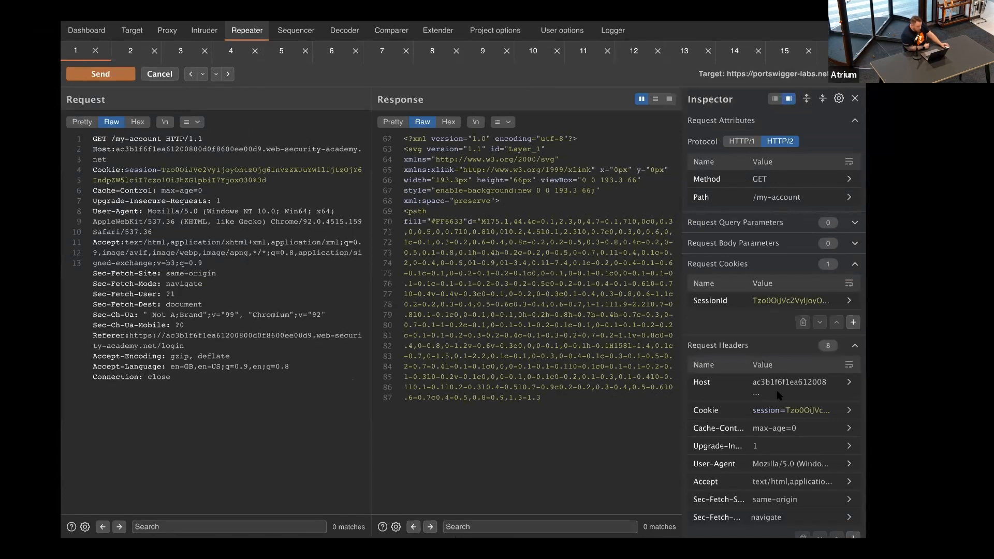
pyautogui.moveTo(680, 252)
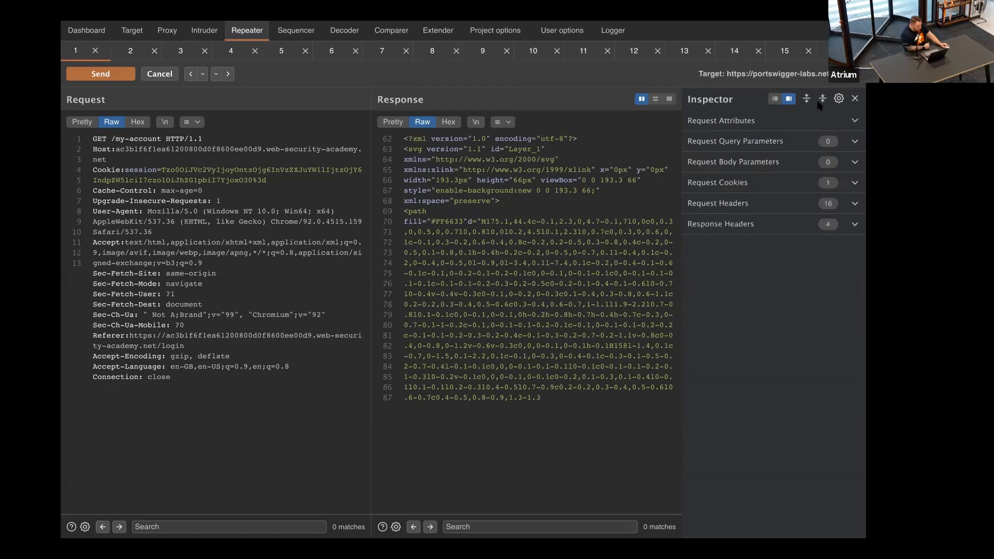
# Step: Expand the Inspector sections, open Request Cookies and select the SessionId value
pyautogui.click(720, 120)
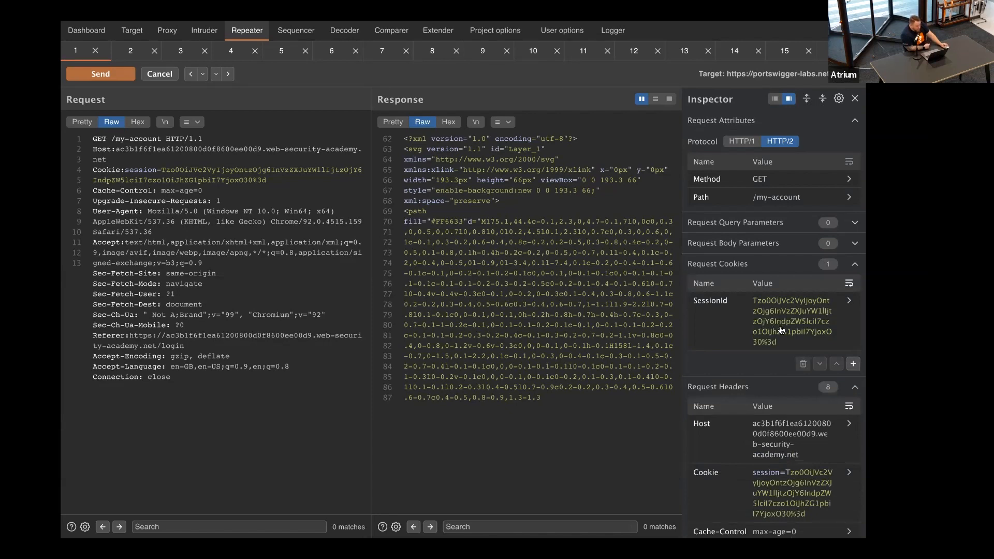
pyautogui.click(786, 320)
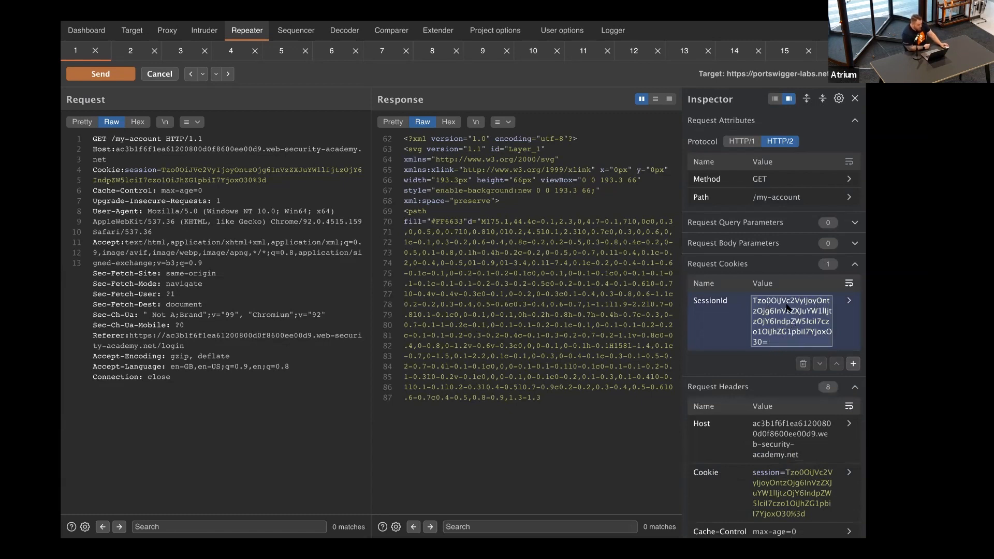
pyautogui.click(789, 341)
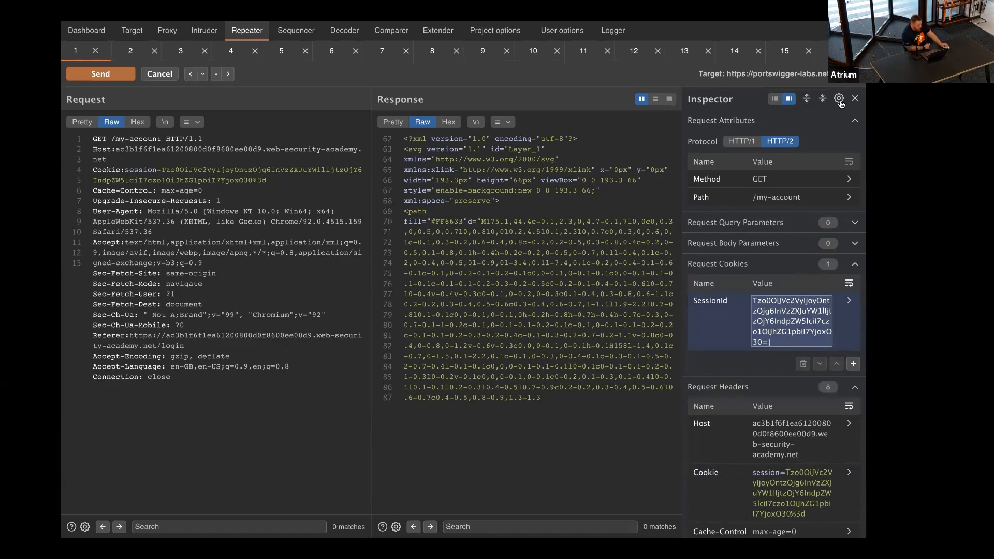
# Step: Save Inspector settings: request cookies open, response headers hidden, text wrapped, docked left
pyautogui.click(838, 99)
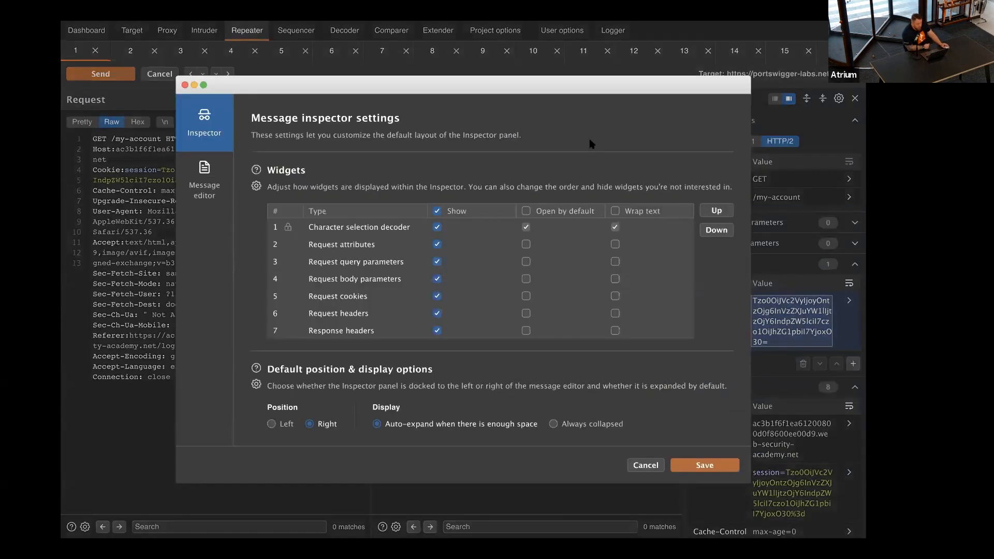
pyautogui.moveTo(356, 252)
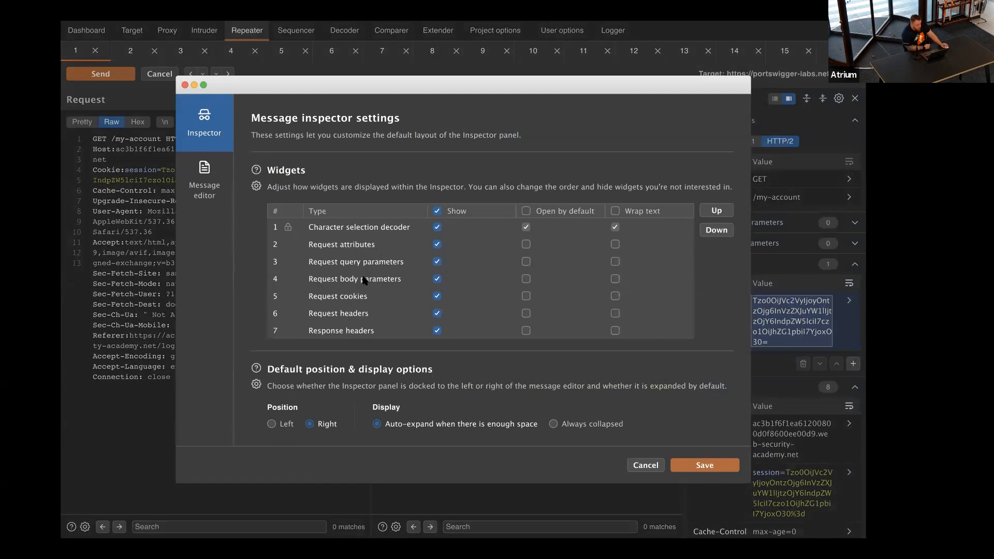
pyautogui.moveTo(436, 245)
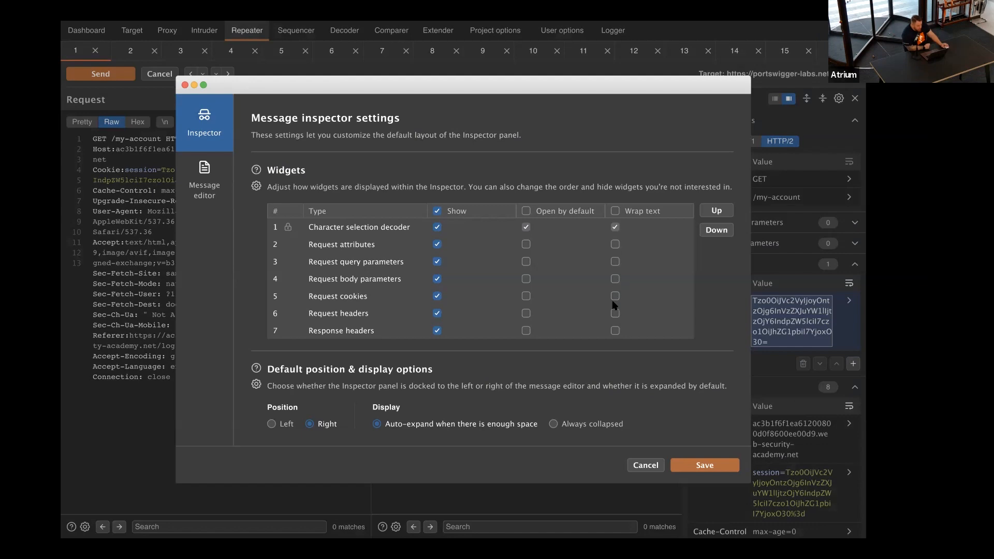
pyautogui.moveTo(551, 310)
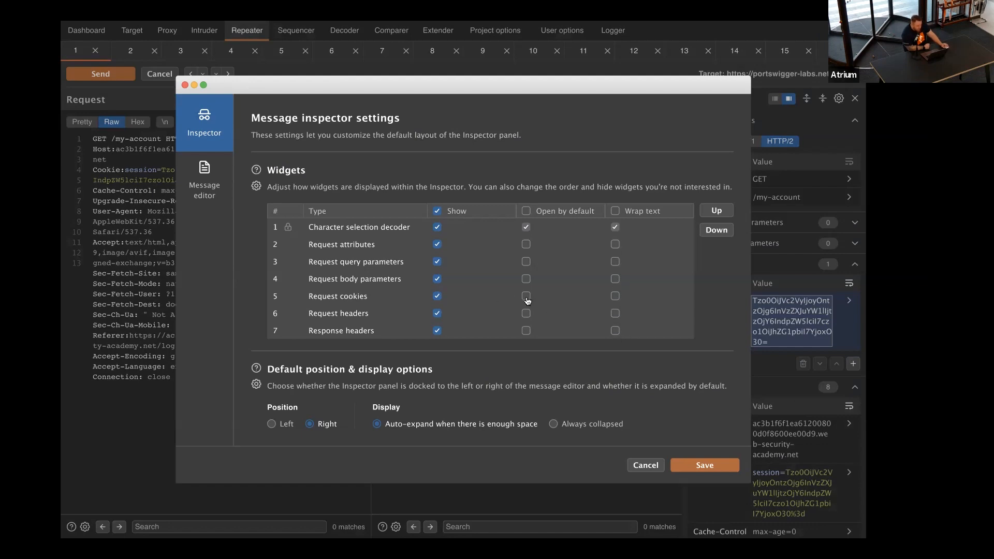
pyautogui.click(526, 296)
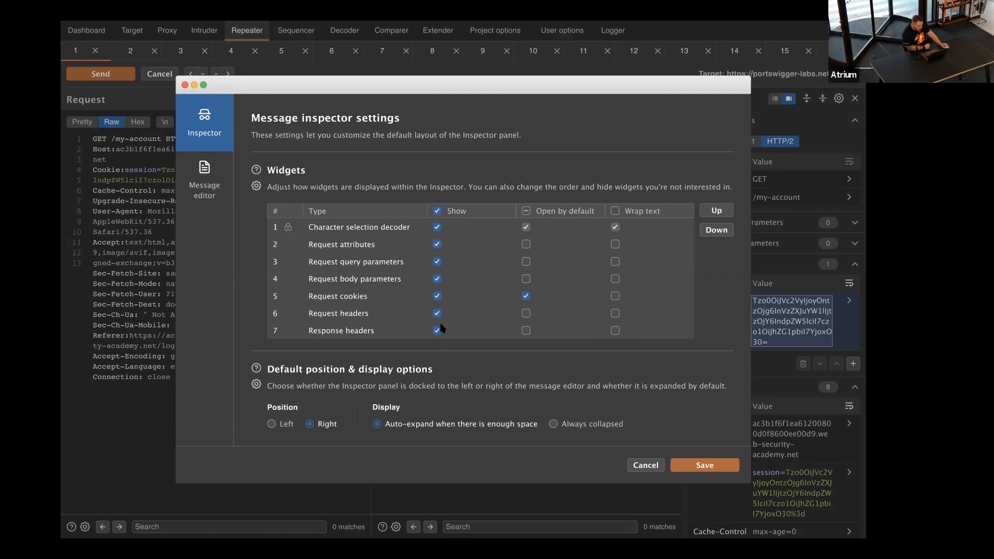
pyautogui.click(437, 331)
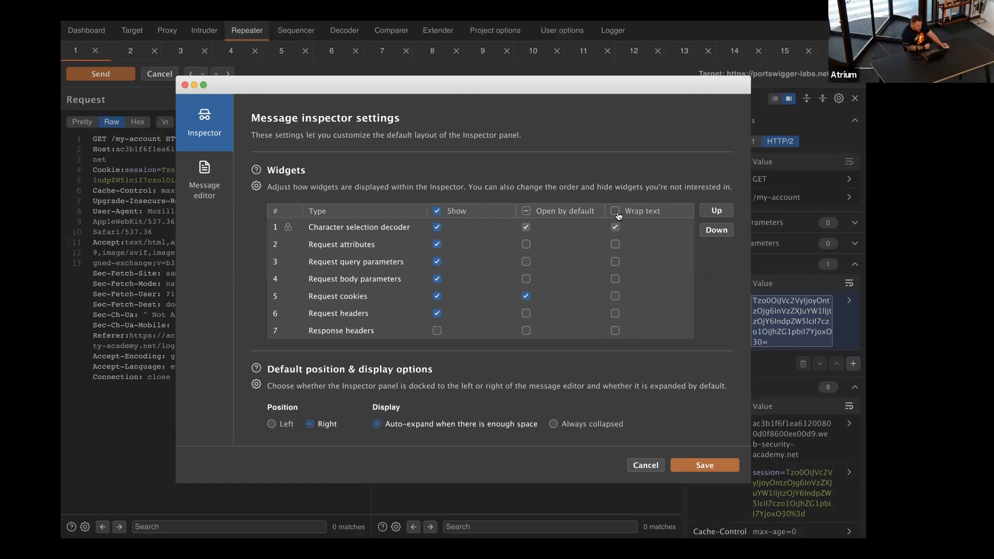
pyautogui.click(615, 211)
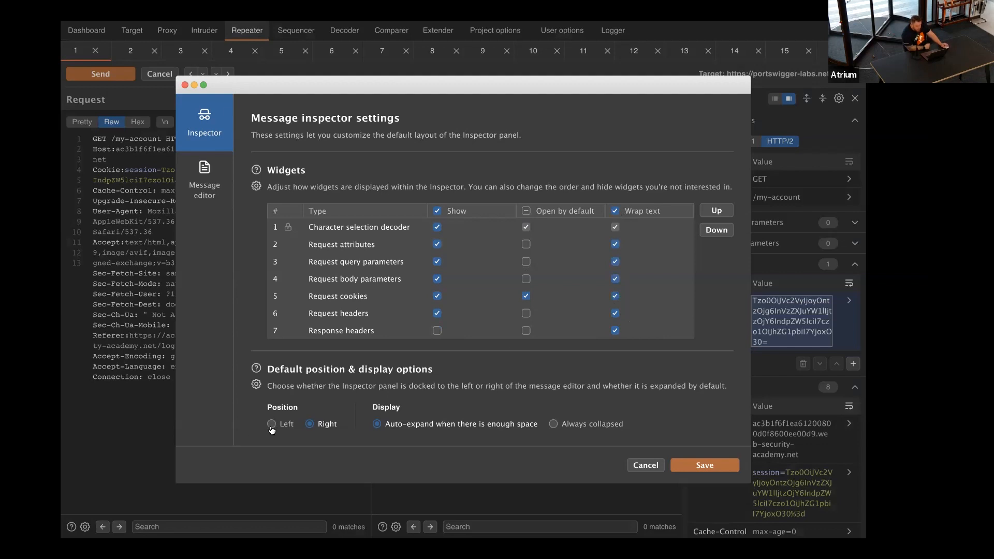
pyautogui.click(271, 424)
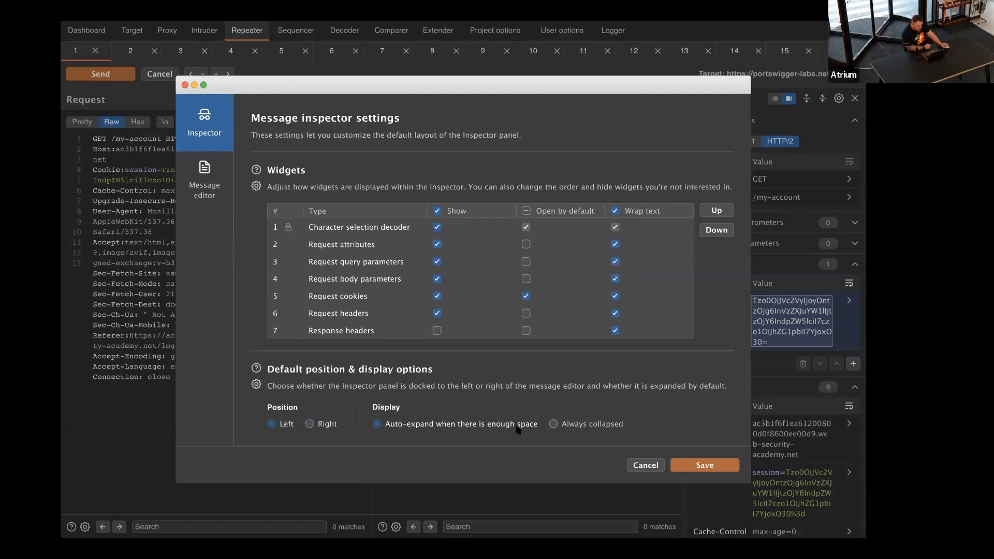
pyautogui.click(554, 423)
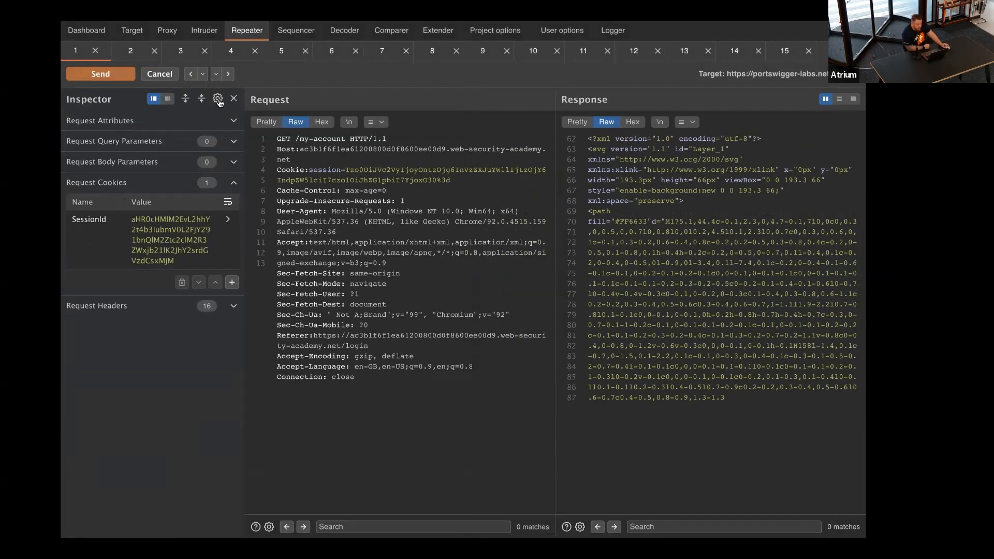
# Step: Save message editor settings adding Headers, Params, Cookies and Attributes request views
pyautogui.click(218, 99)
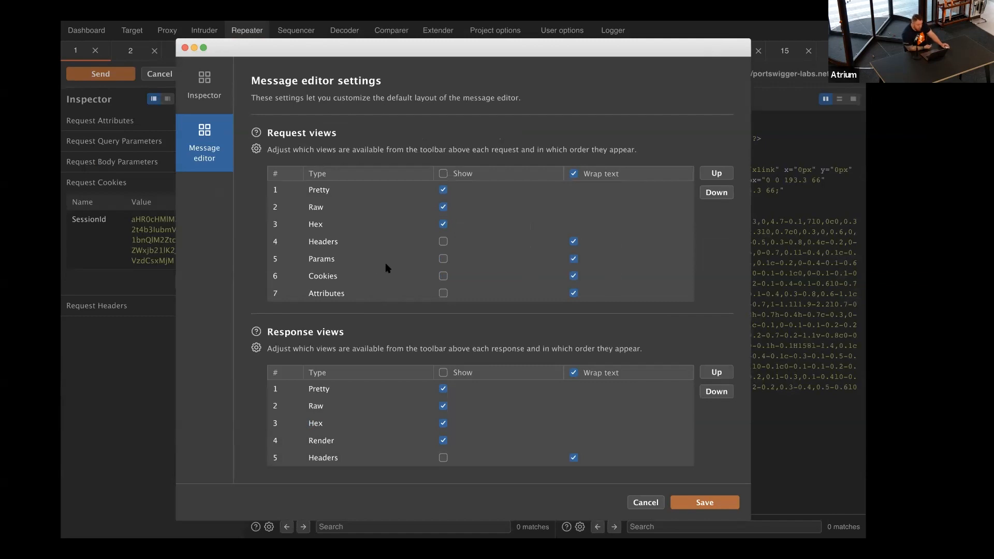
pyautogui.moveTo(413, 272)
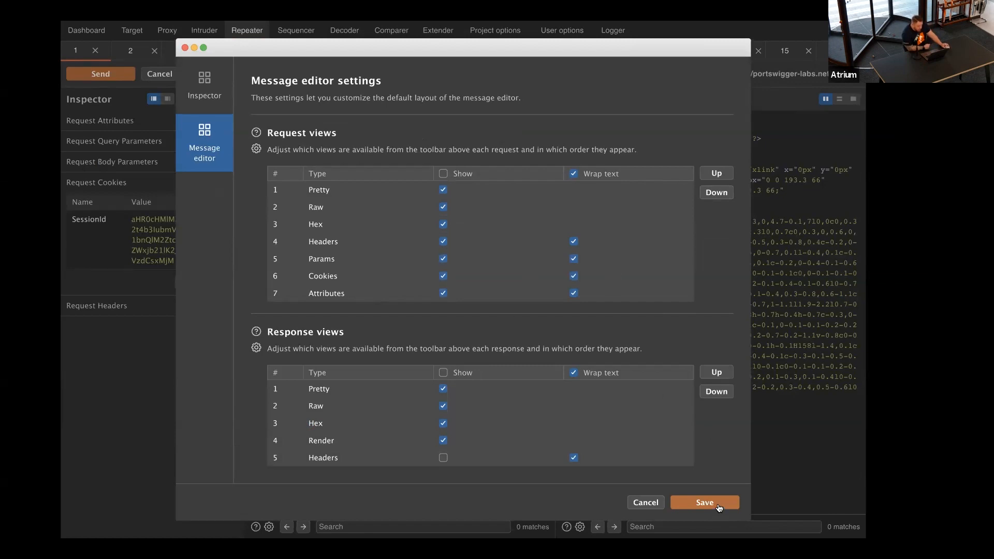
pyautogui.click(703, 502)
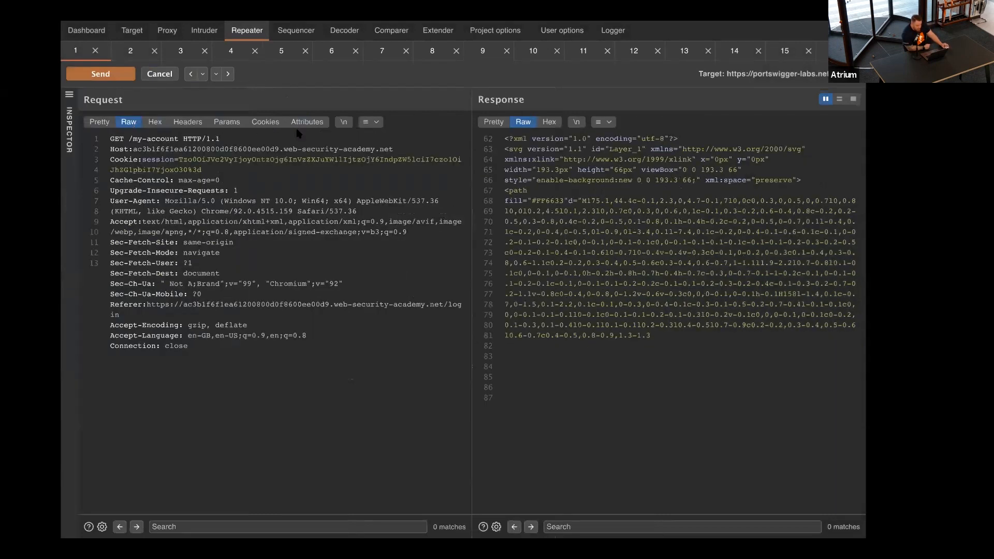
# Step: Switch the request editor to its Headers tab to see the name/value table
pyautogui.click(187, 122)
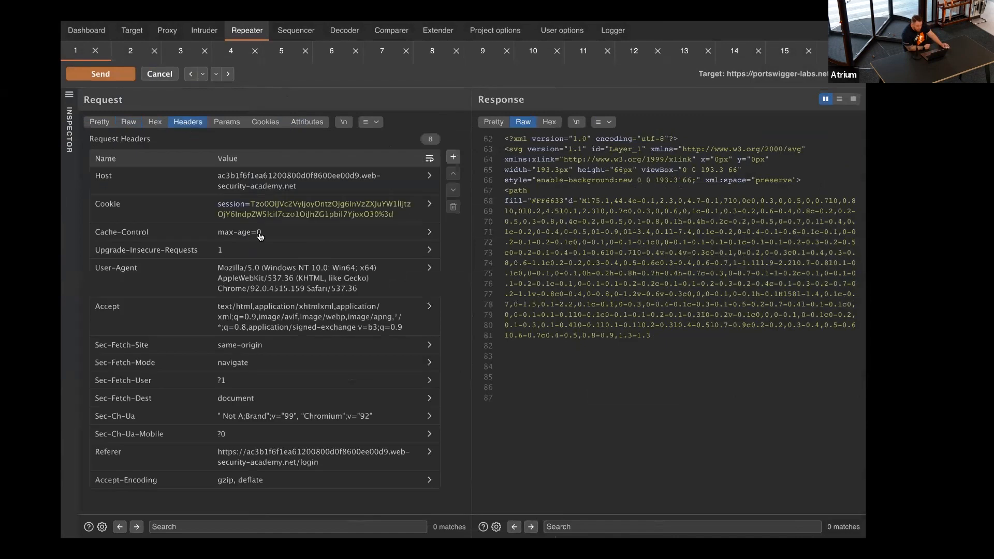
pyautogui.moveTo(309, 253)
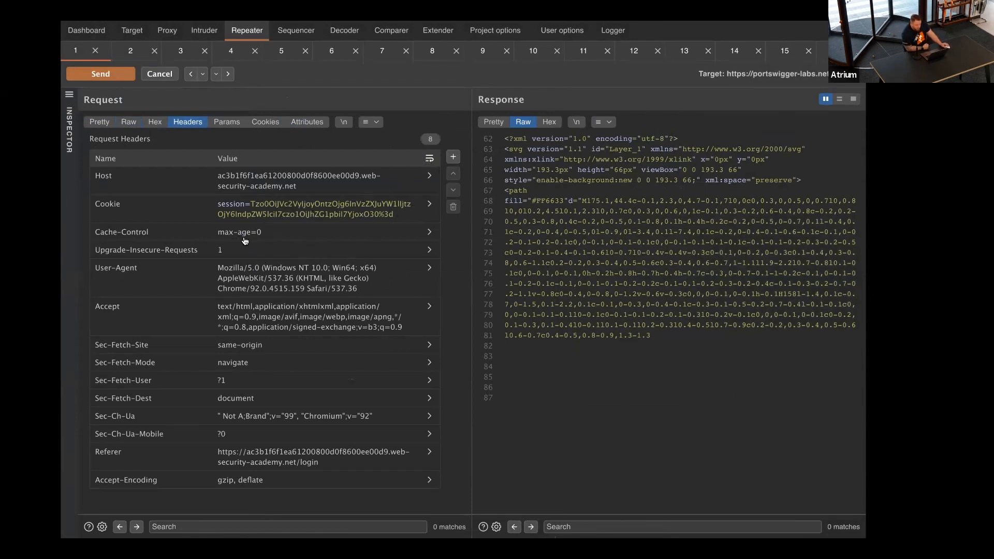
pyautogui.moveTo(296, 266)
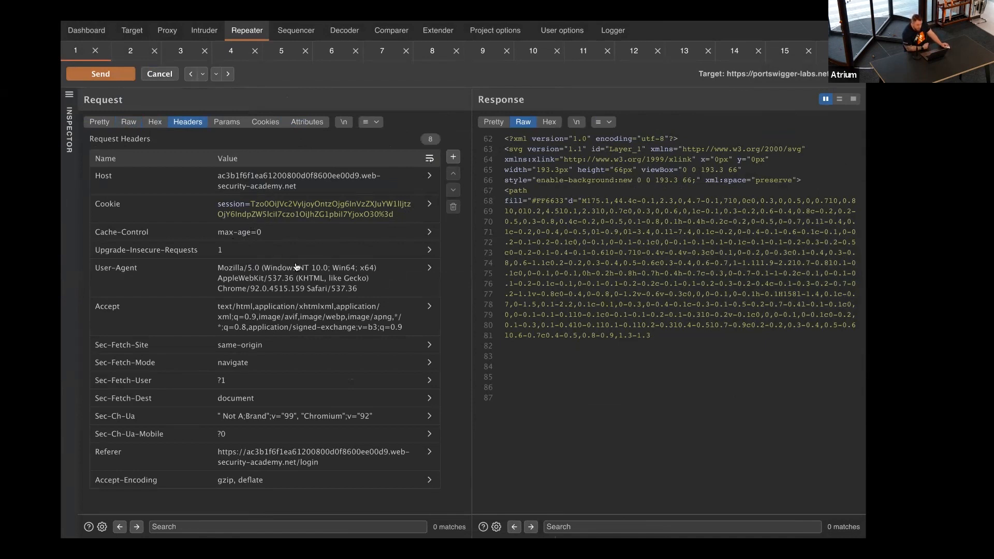